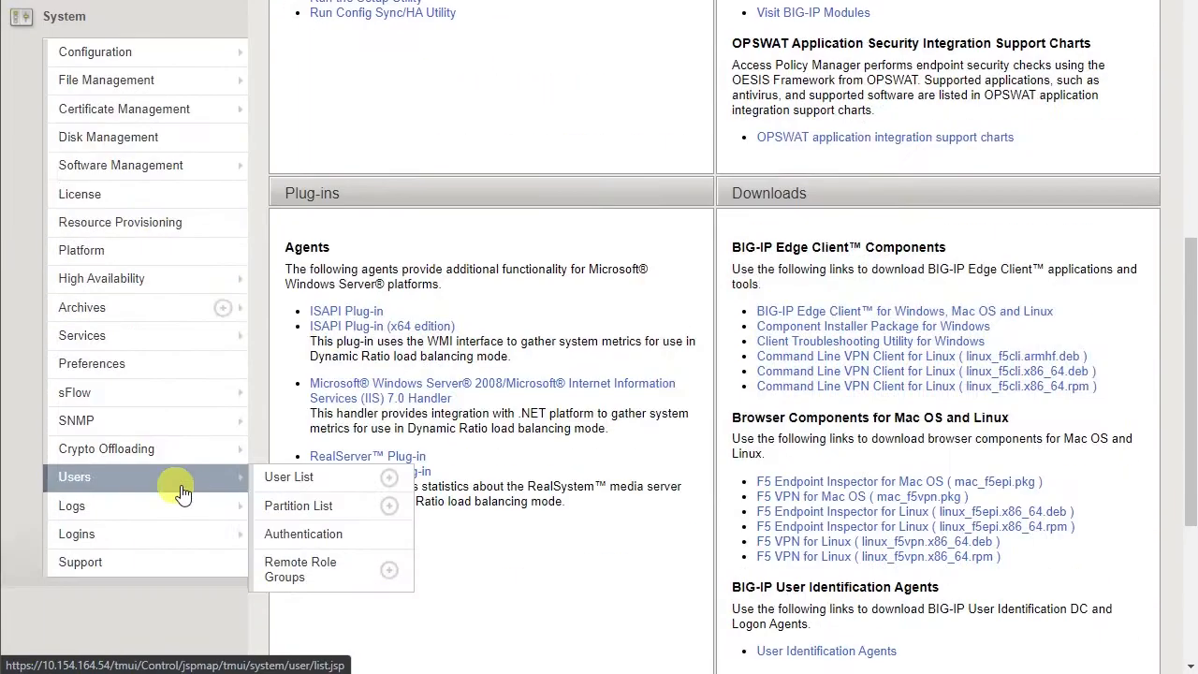
{"action": "mouse_move", "coordinate": [303, 533]}
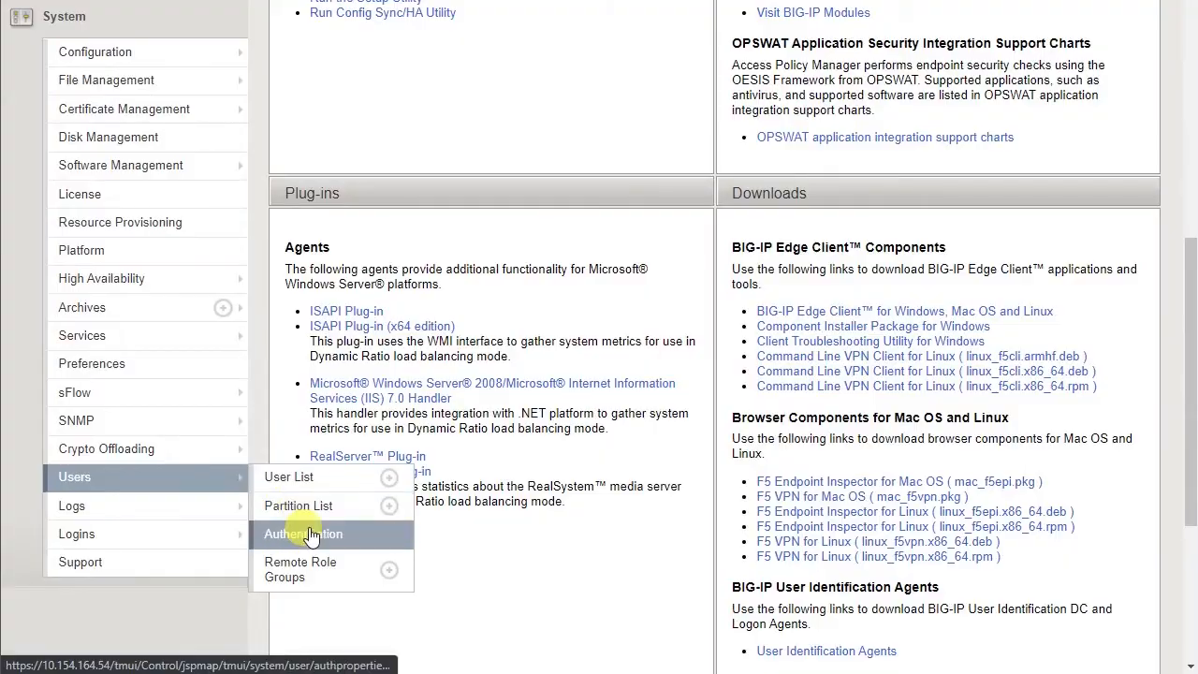
- Go to System > Users > Authentication to reach the password policy settings
{"action": "left_click", "coordinate": [304, 533]}
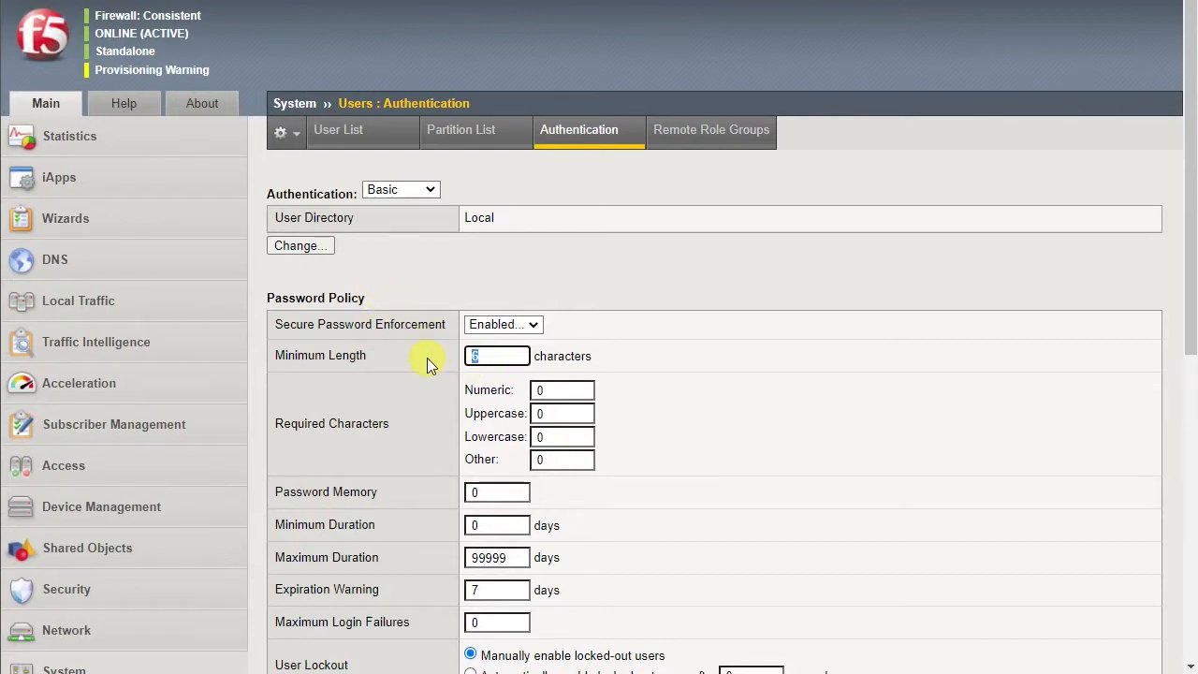
- Enter minimum length 8, maximum duration 90 and maximum login failures 6 in the Password Policy
{"action": "type", "text": "8"}
{"action": "left_click", "coordinate": [496, 556]}
{"action": "type", "text": "9"}
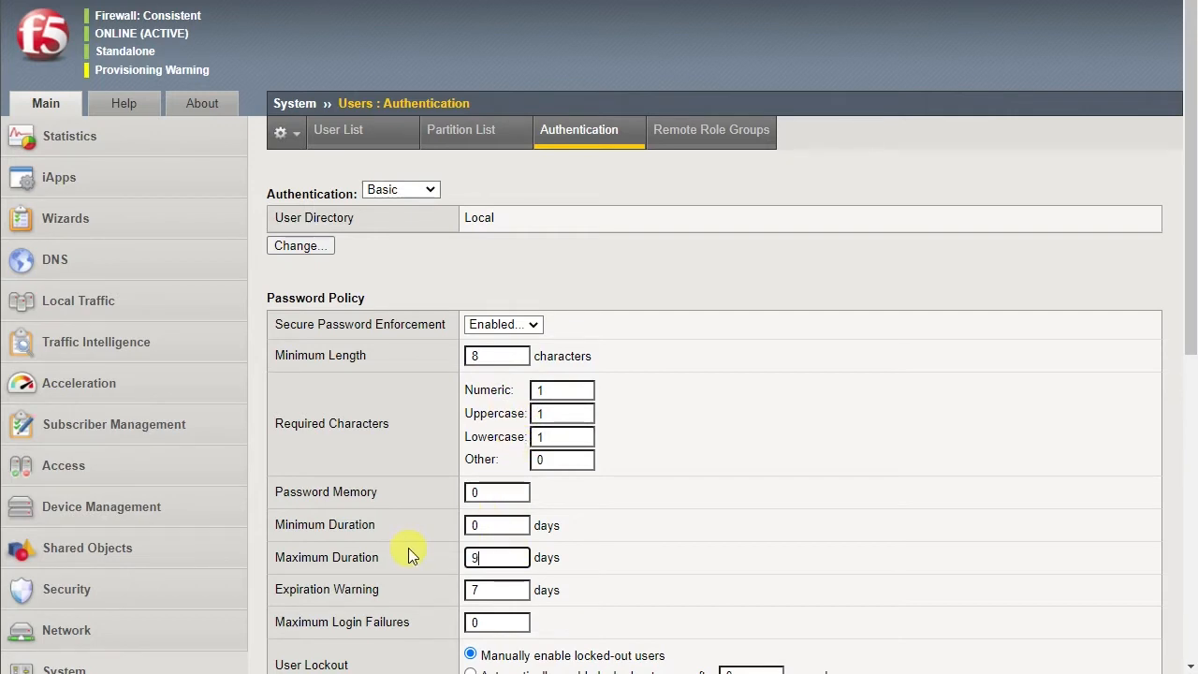
{"action": "type", "text": "0"}
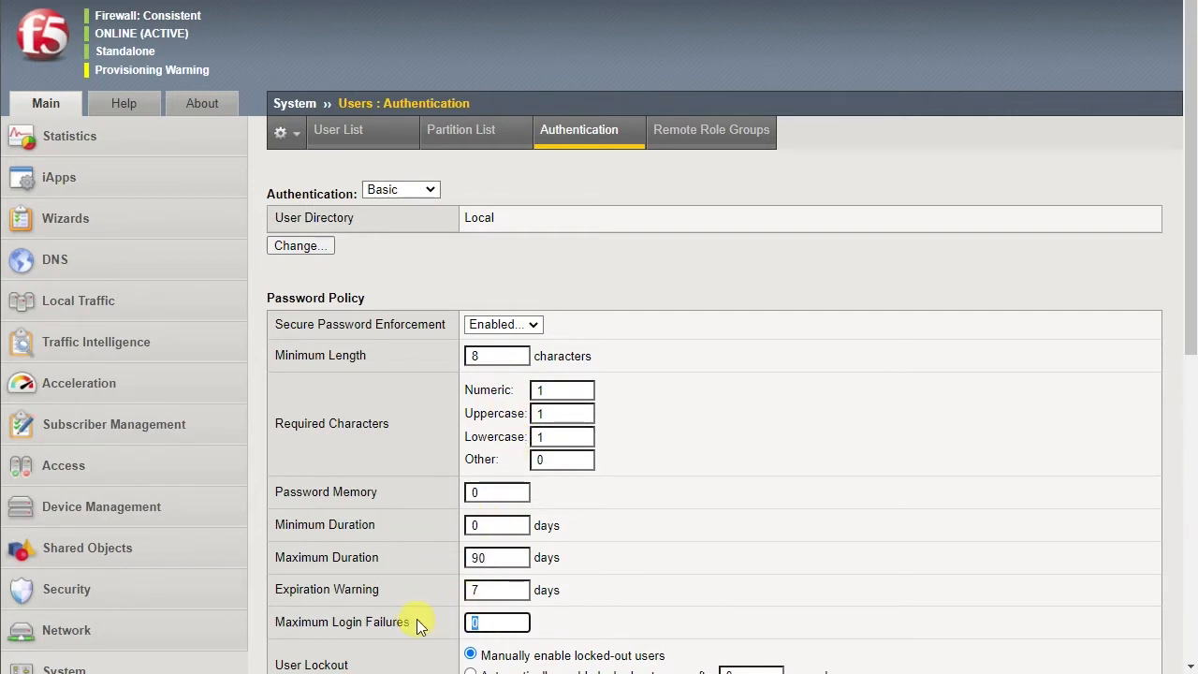
{"action": "type", "text": "6"}
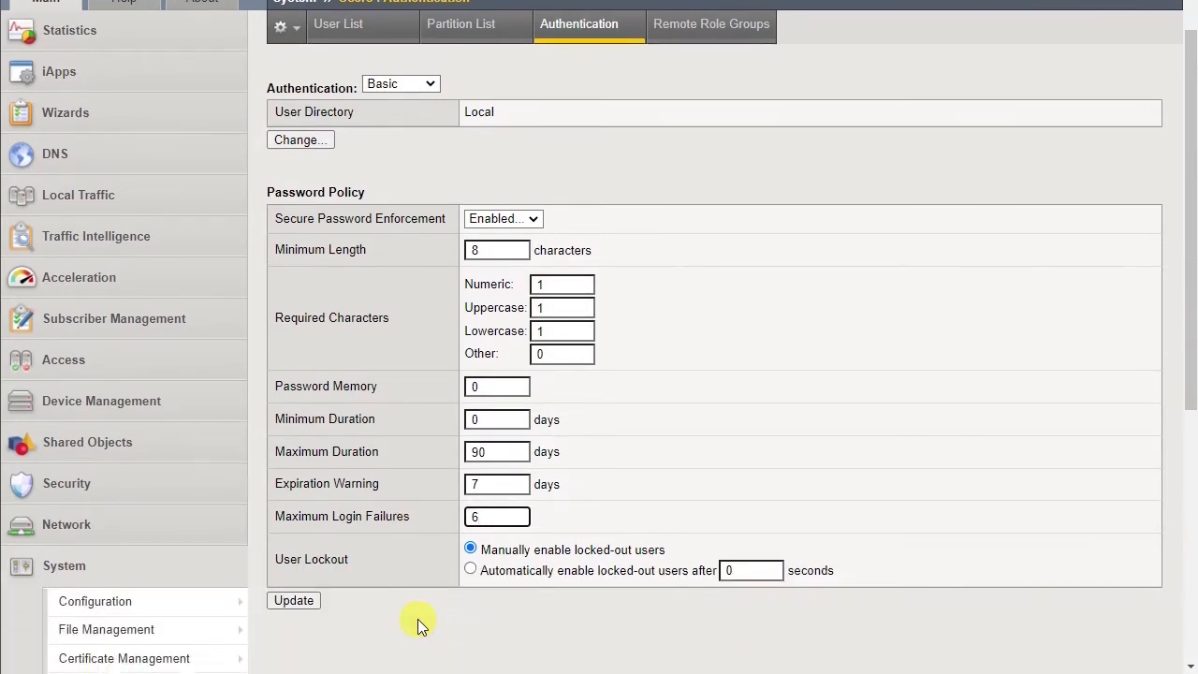
{"action": "scroll", "scroll_direction": "down", "scroll_amount": 3}
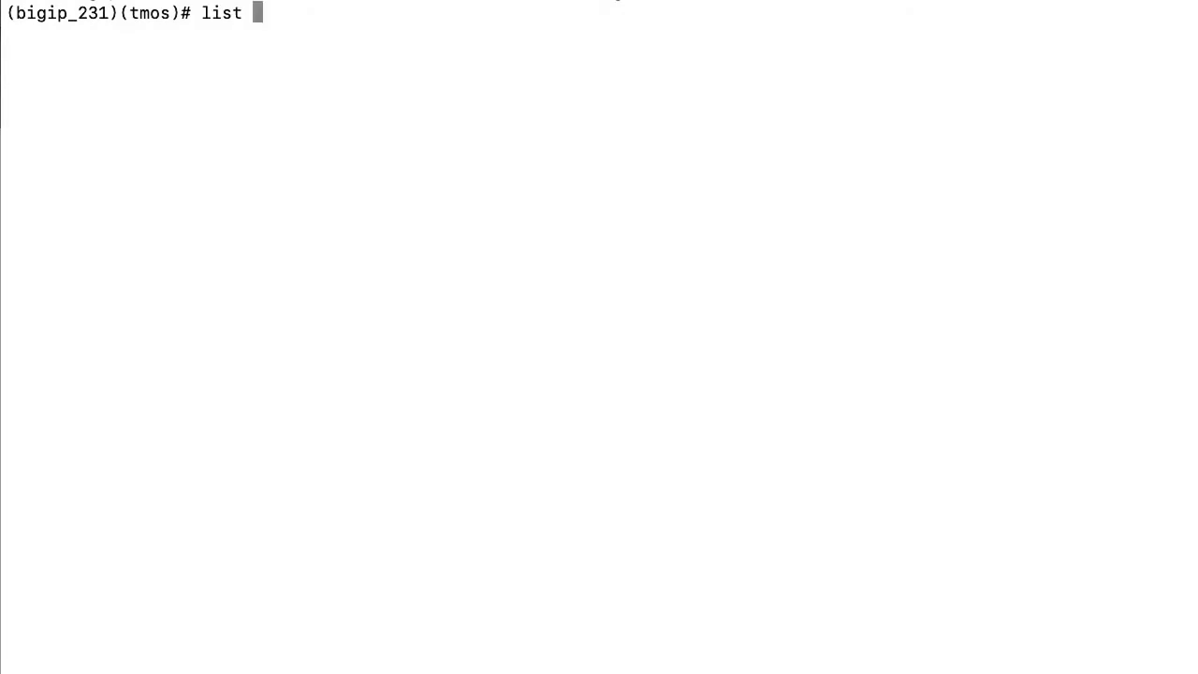
- Run 'list auth password-policy all-properties' to see enforcement disabled and minimum length 6
{"action": "type", "text": "auth password-policy all-properties"}
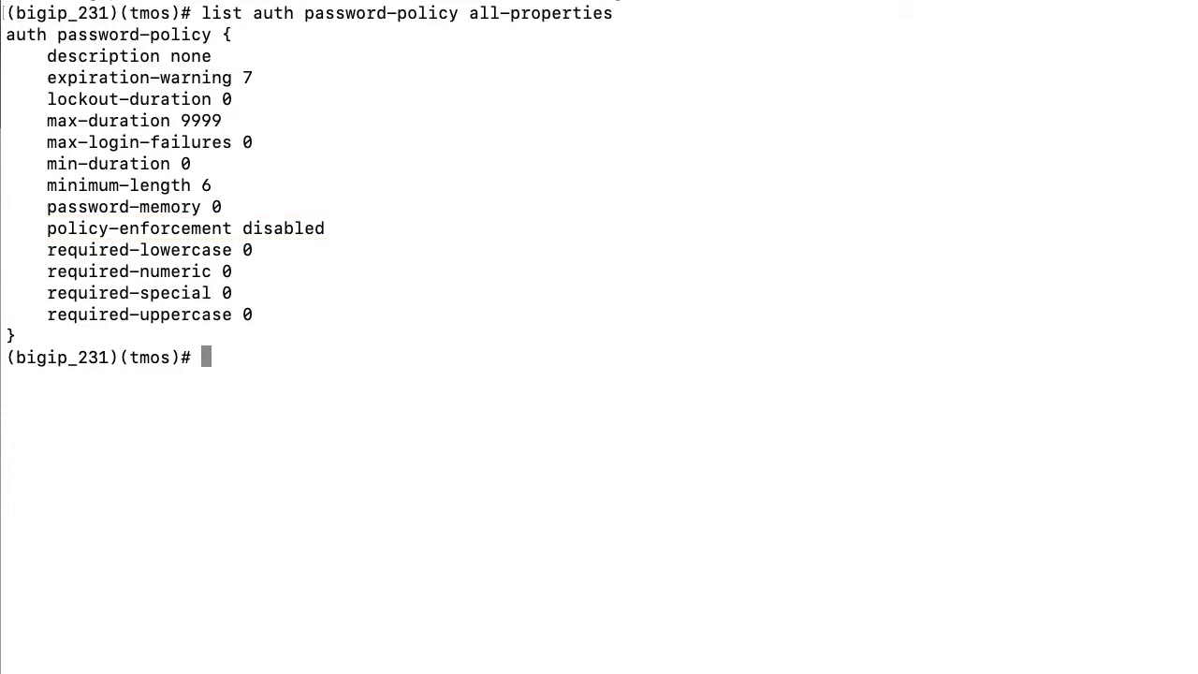
- Modify auth password-policy to enforcement enabled, minimum-length 8 and max-duration 90
{"action": "type", "text": "mo"}
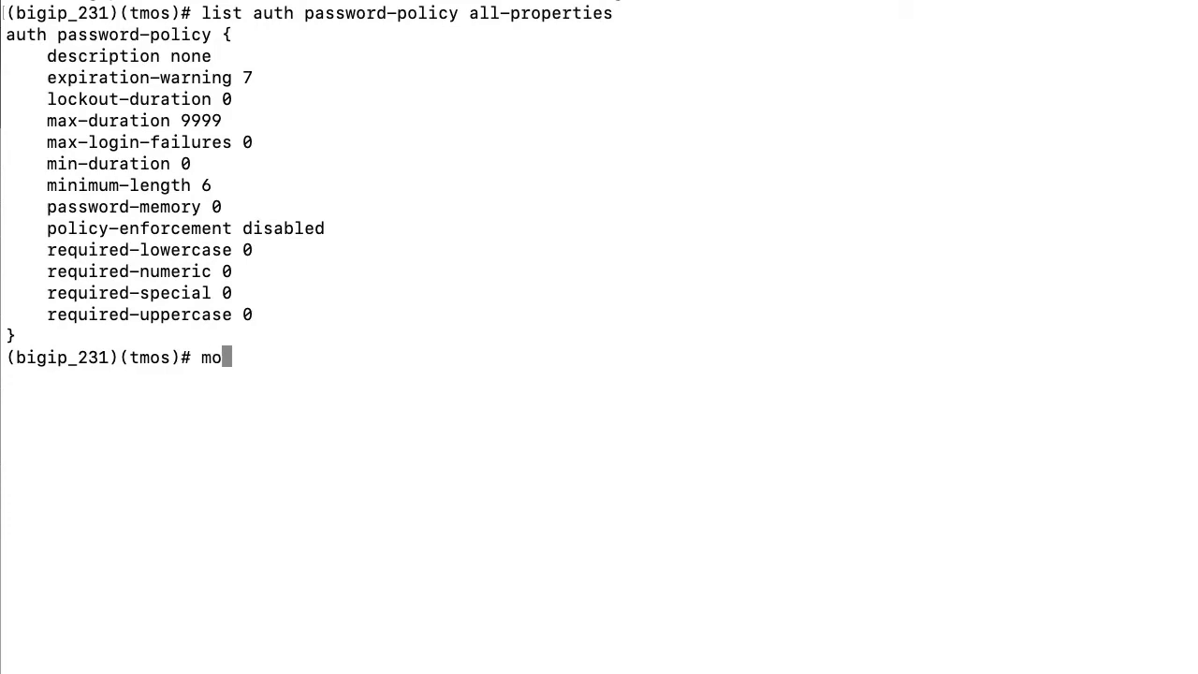
{"action": "type", "text": "dify auth password-policy policy-enforcement enabled mini"}
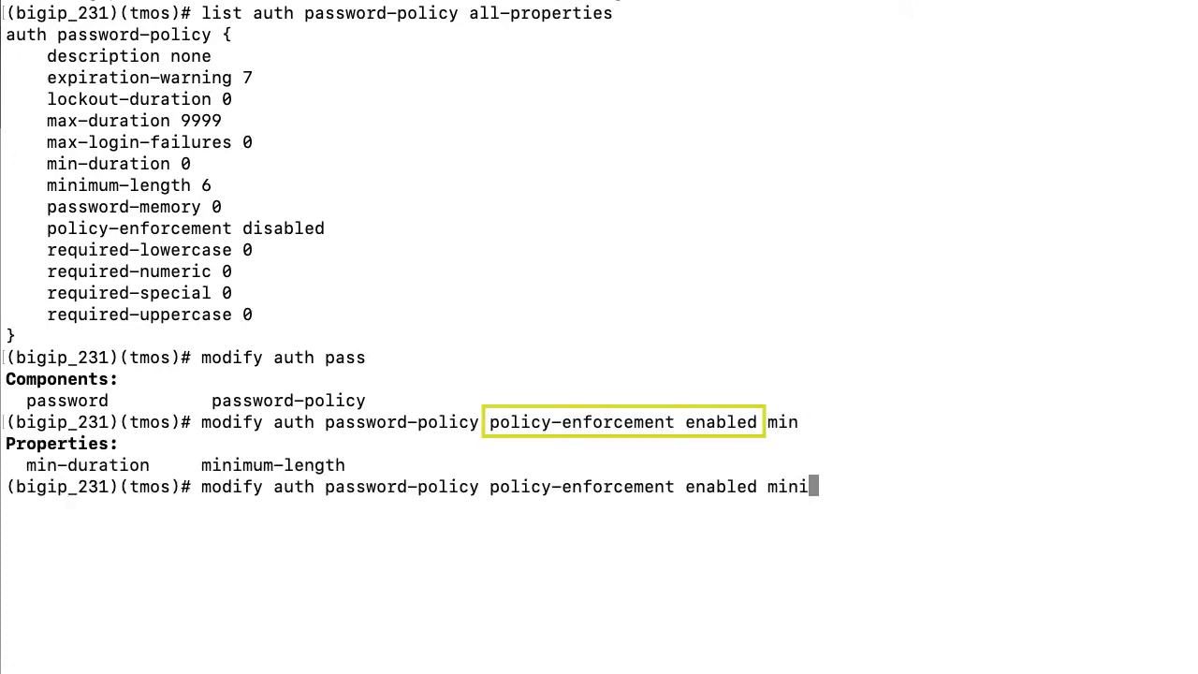
{"action": "type", "text": "mum-length 8 max"}
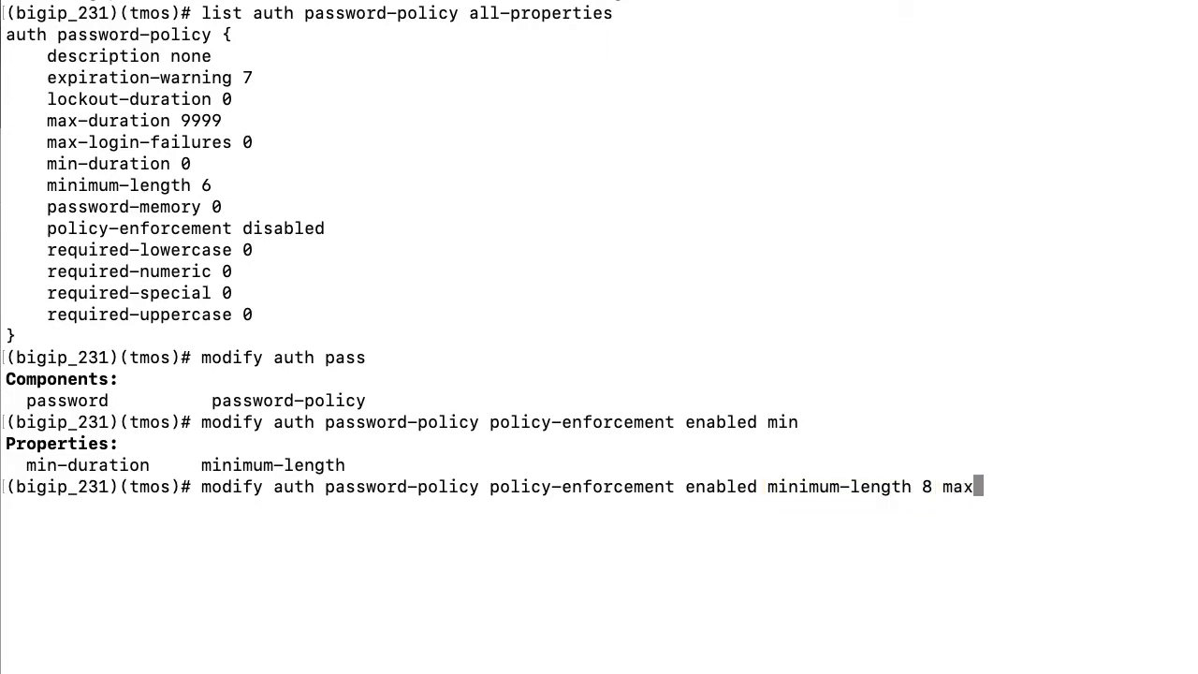
{"action": "type", "text": "-duration 90"}
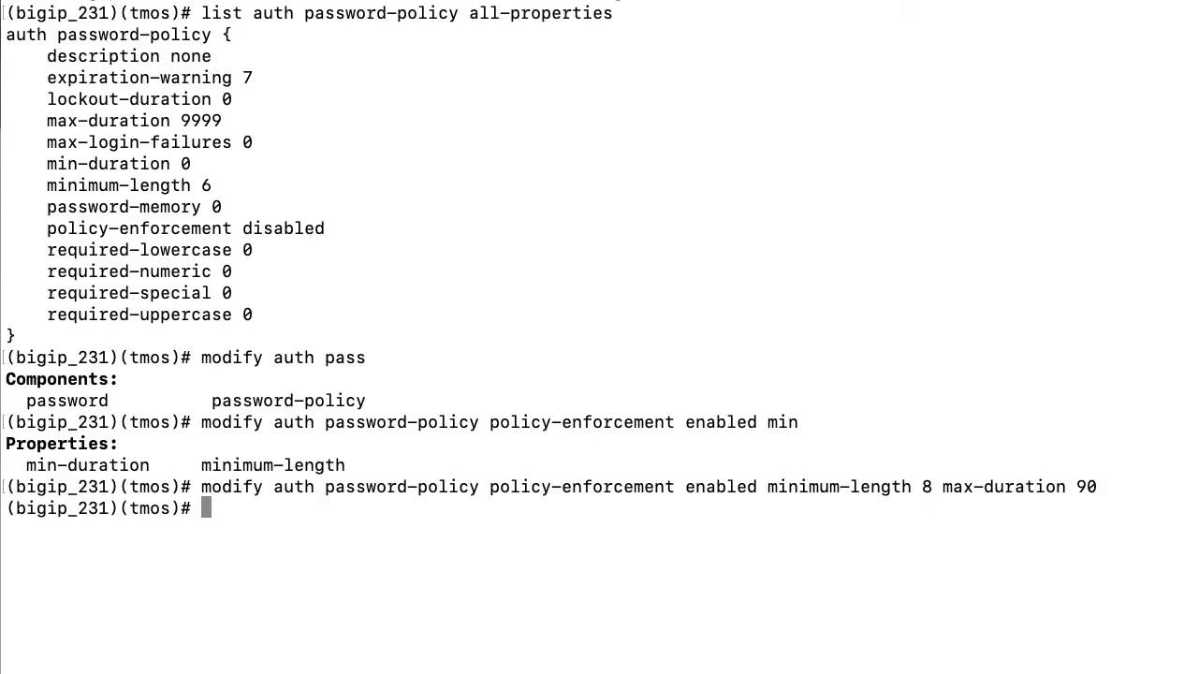
- Save the running configuration with 'save sys config'
{"action": "type", "text": "save sys"}
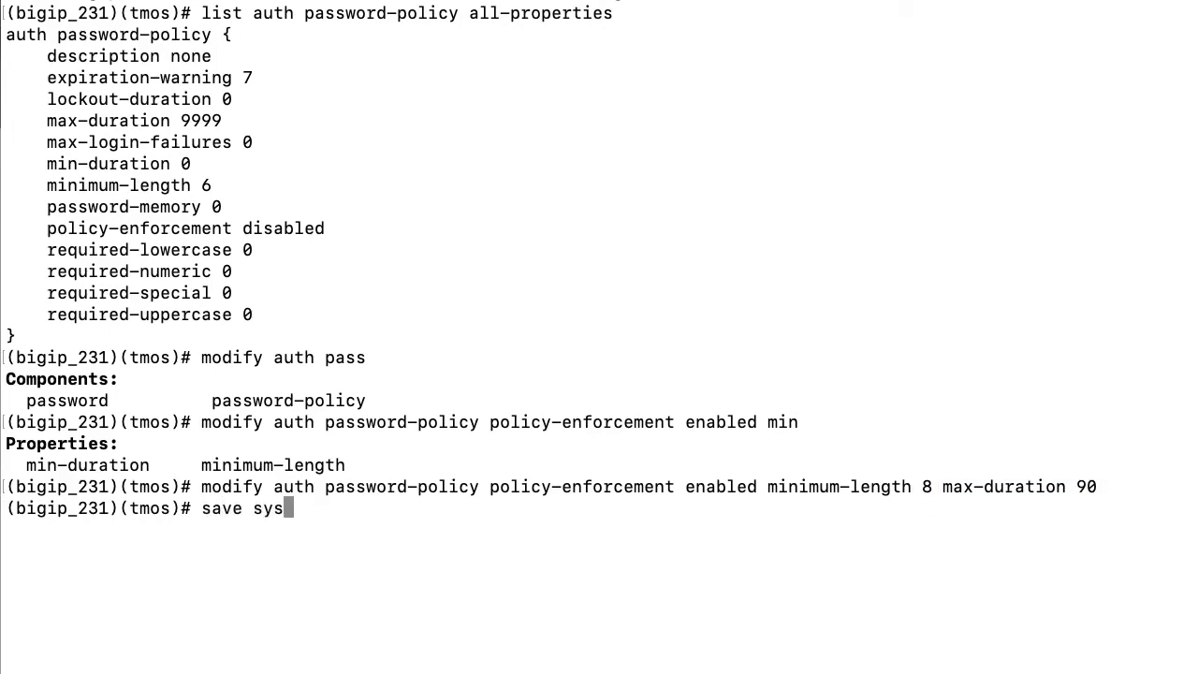
{"action": "type", "text": "config"}
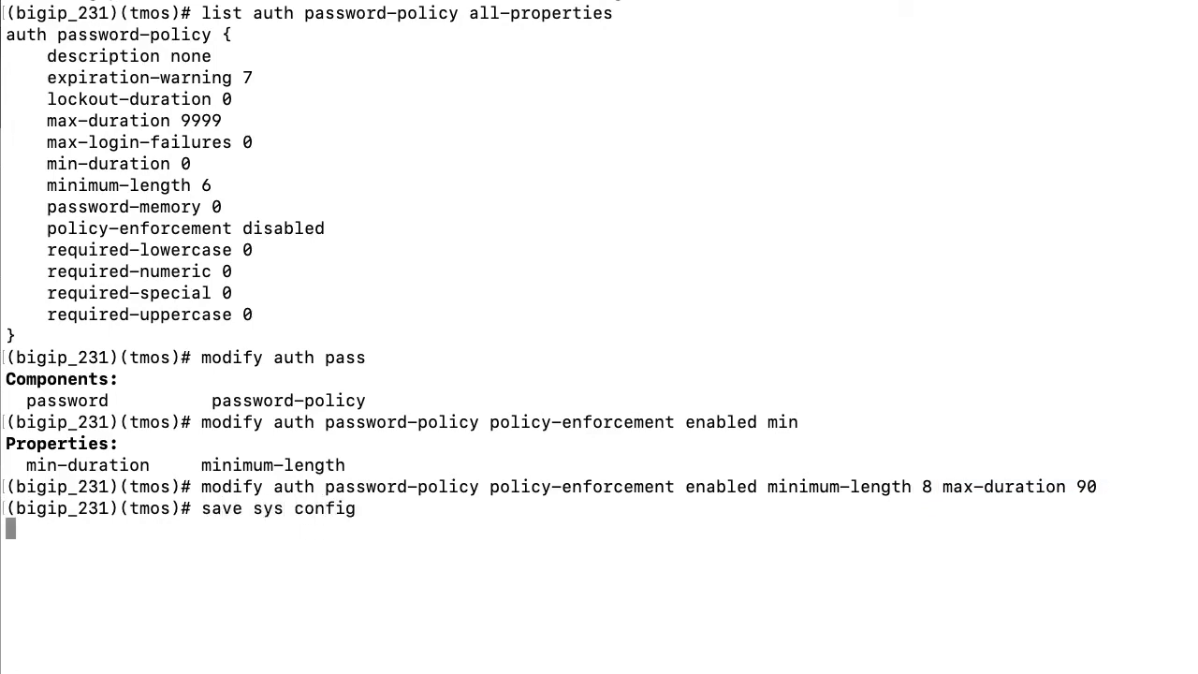
{"action": "key", "text": "Return"}
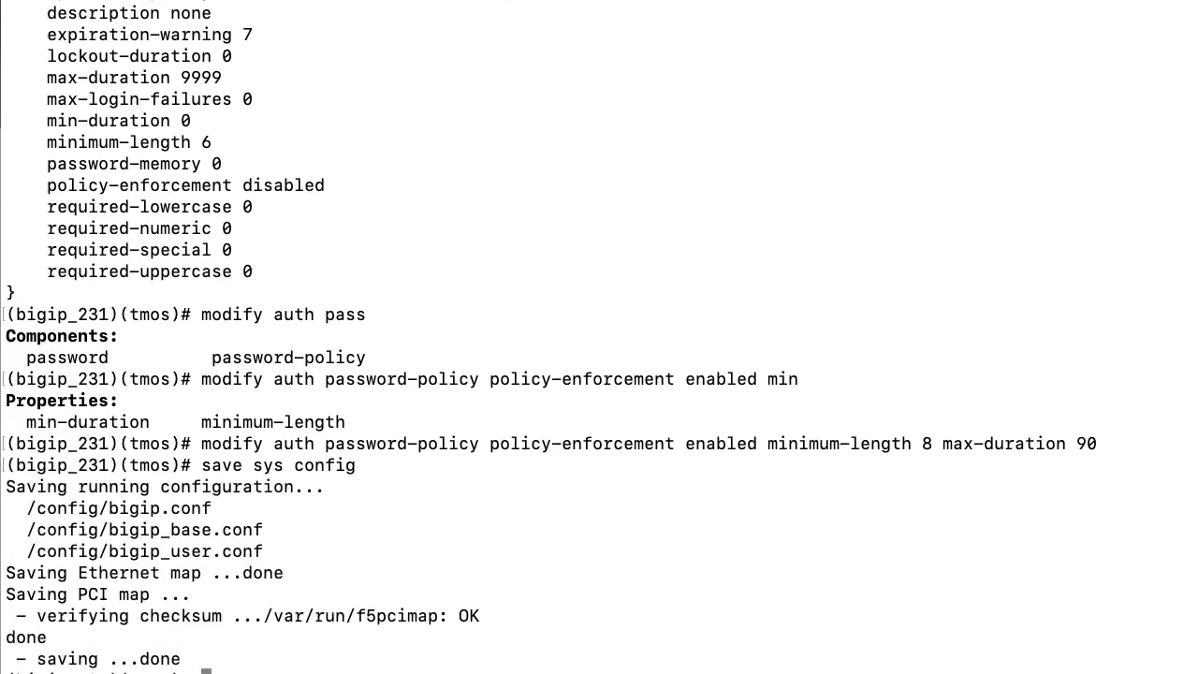